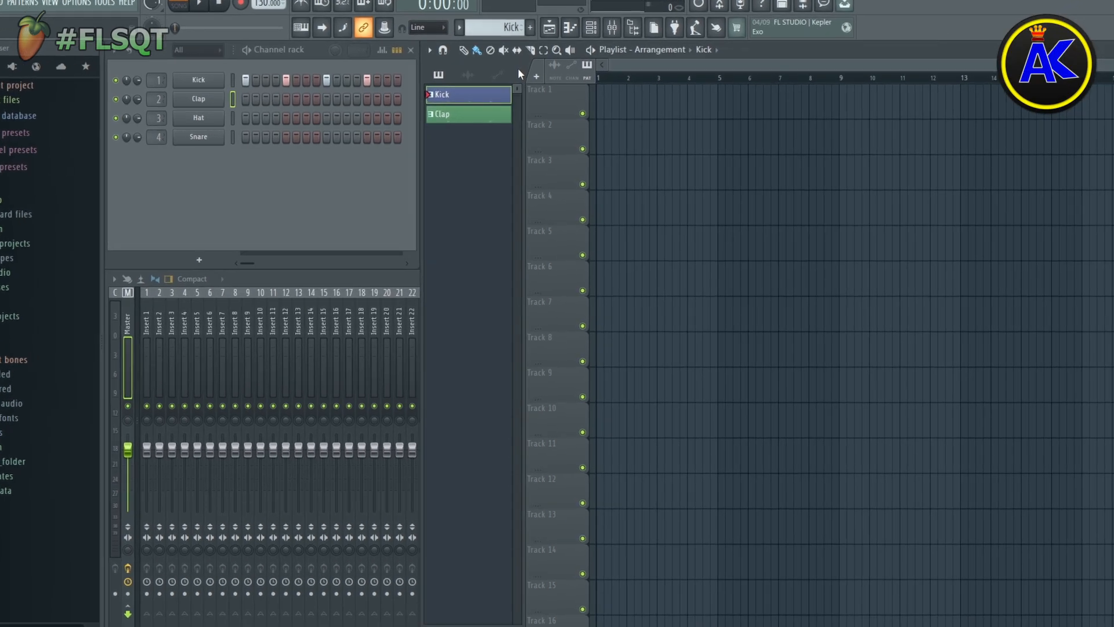
Open the Track 1 header's options menu to reach Lock to content.
right_click(540, 89)
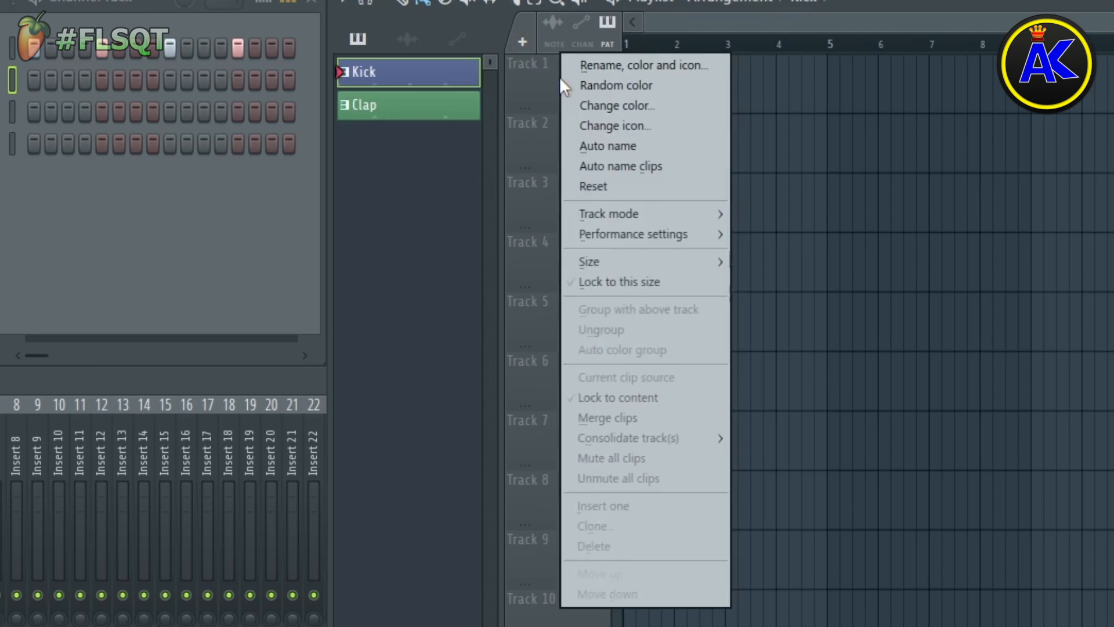
mouse_move(678, 340)
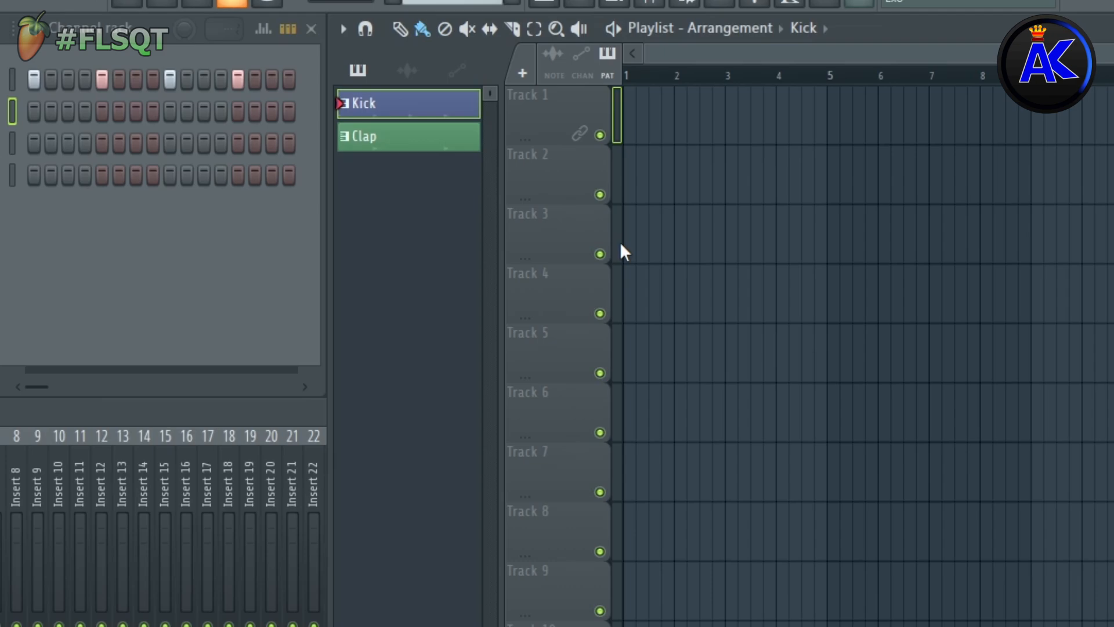
mouse_move(632, 127)
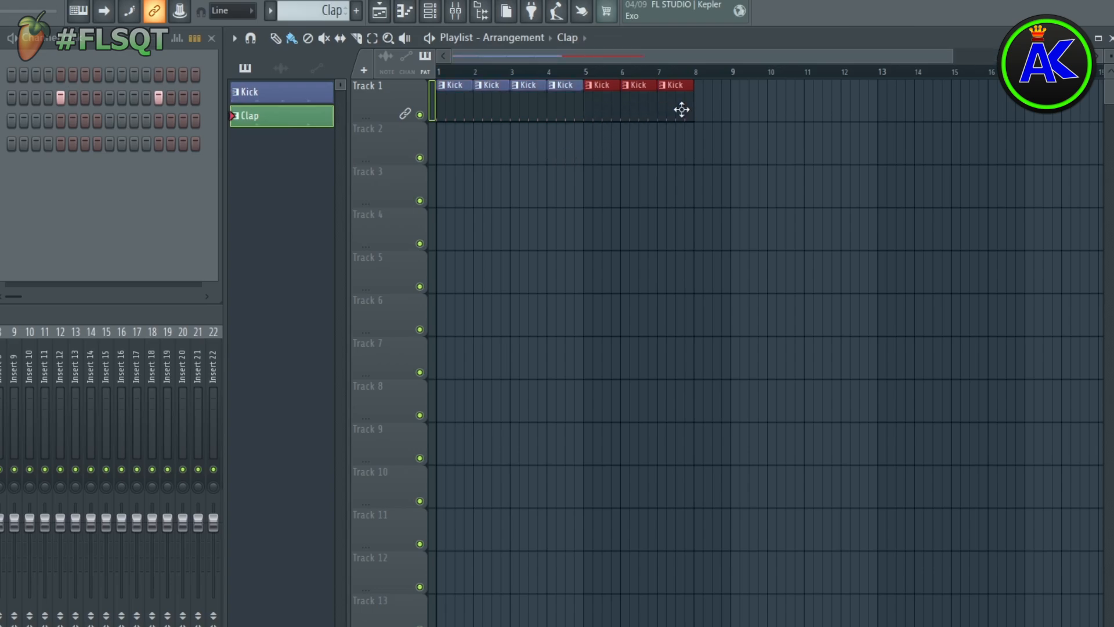
left_click(671, 127)
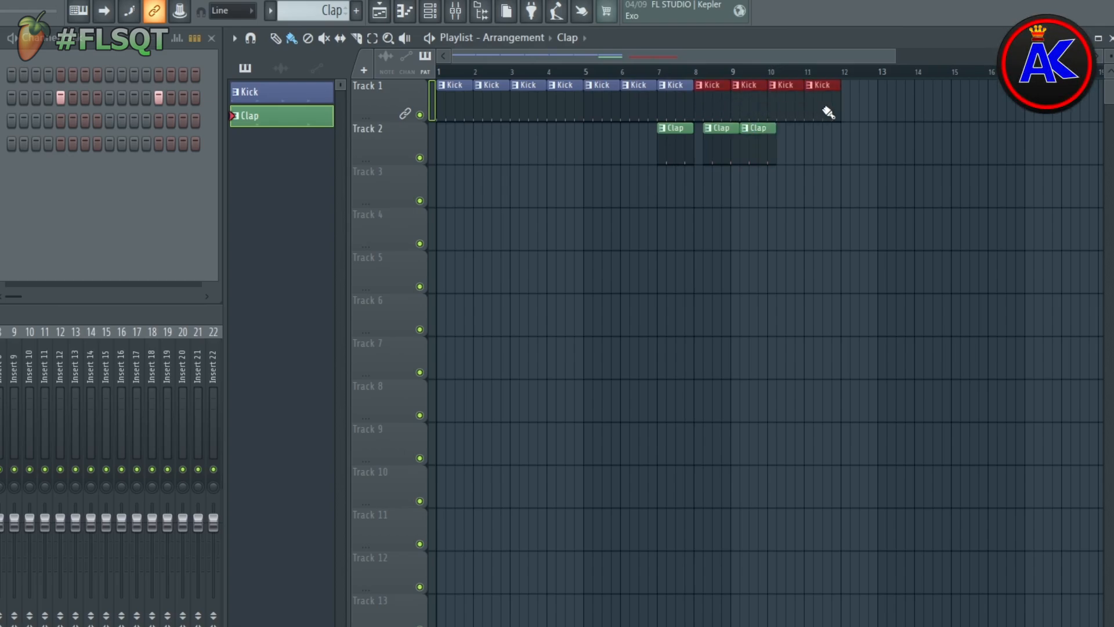
mouse_move(776, 187)
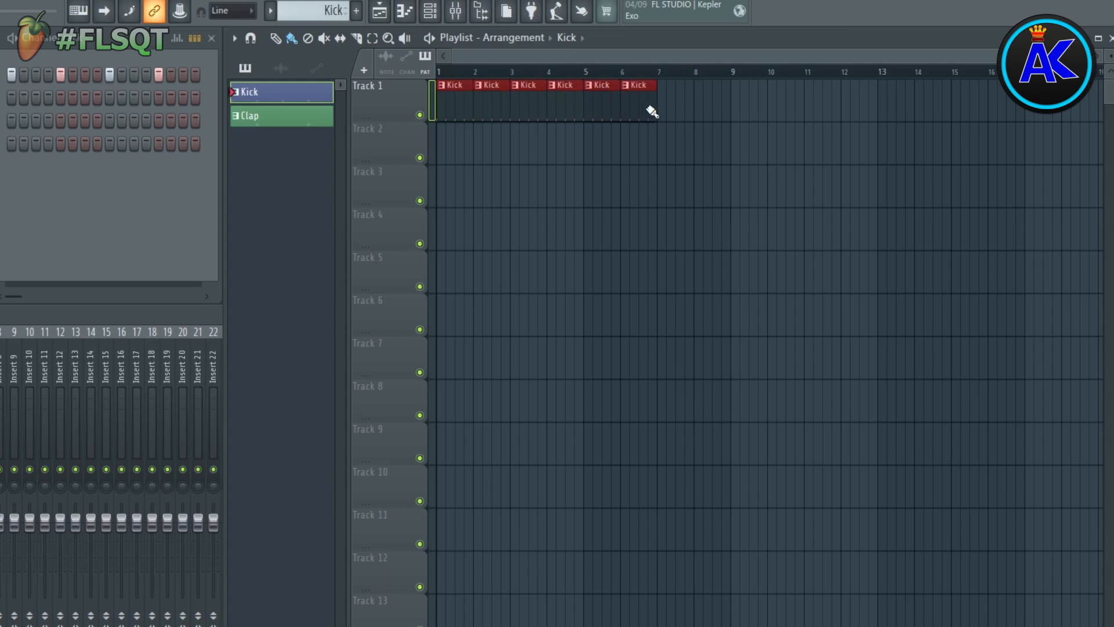
Create a new empty pattern and name it Hat.
left_click(249, 115)
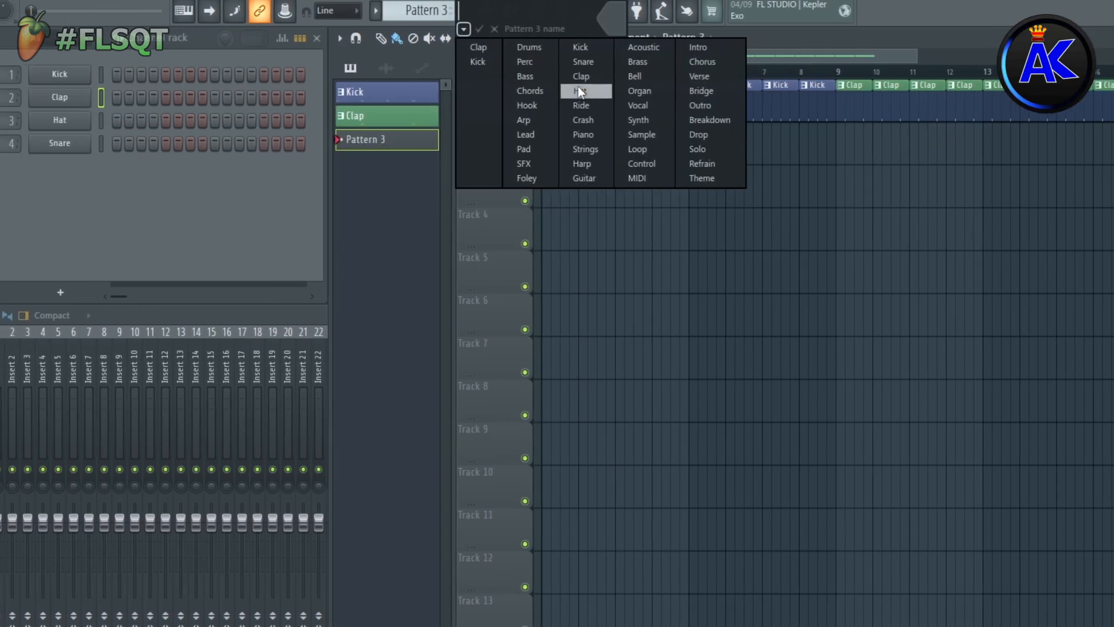
left_click(581, 91)
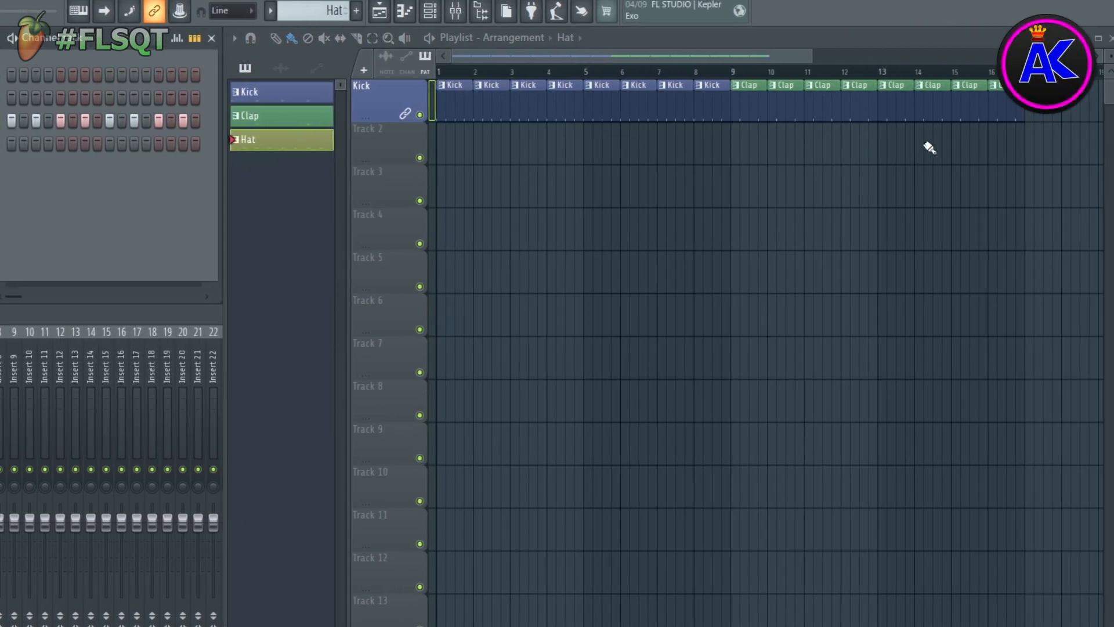
scroll("right", 3)
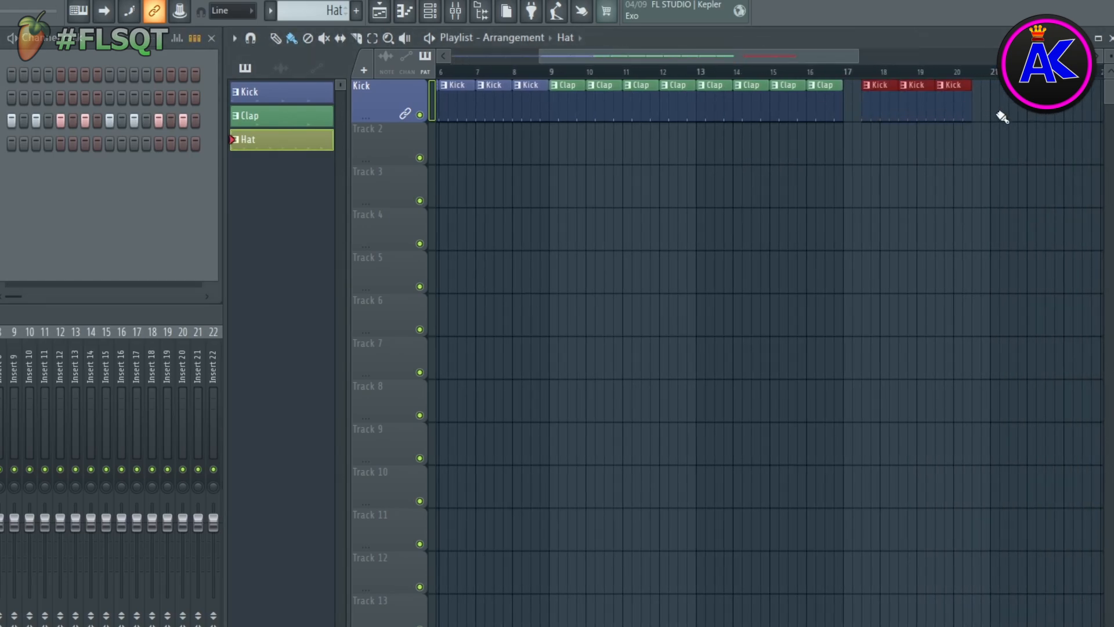
mouse_move(824, 109)
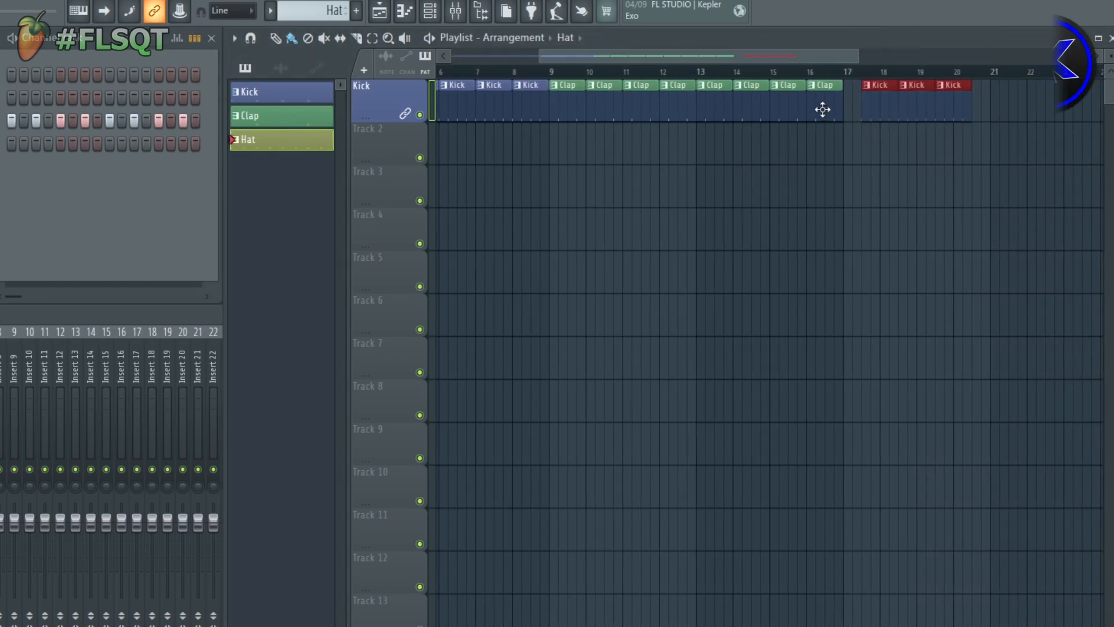
Place Hat clips along the Kick track in the playlist.
left_click(282, 115)
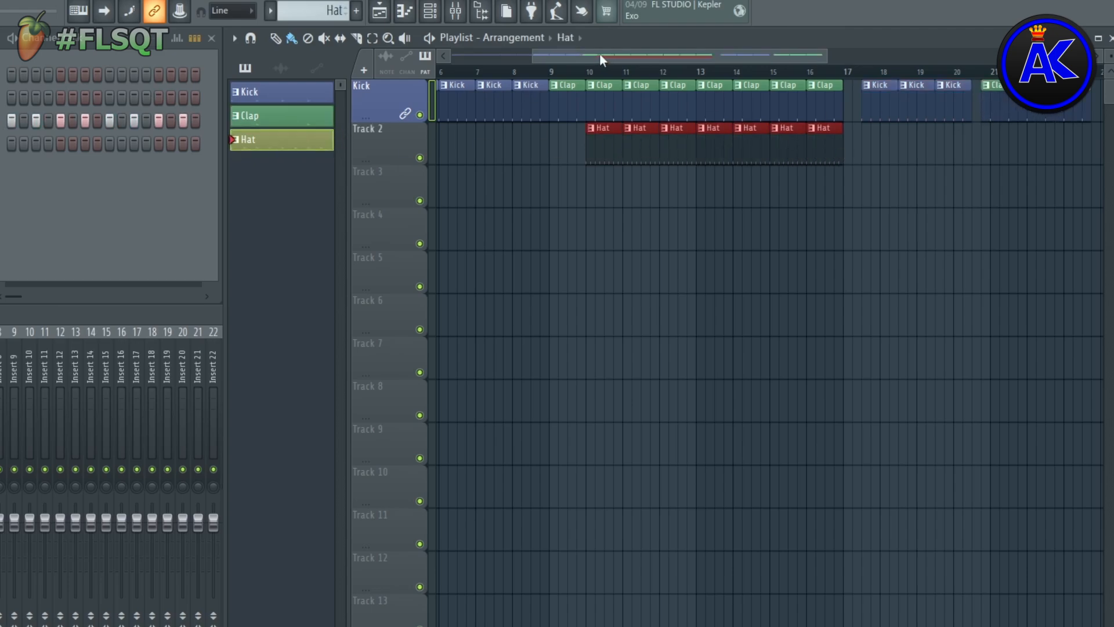
scroll("right", 3)
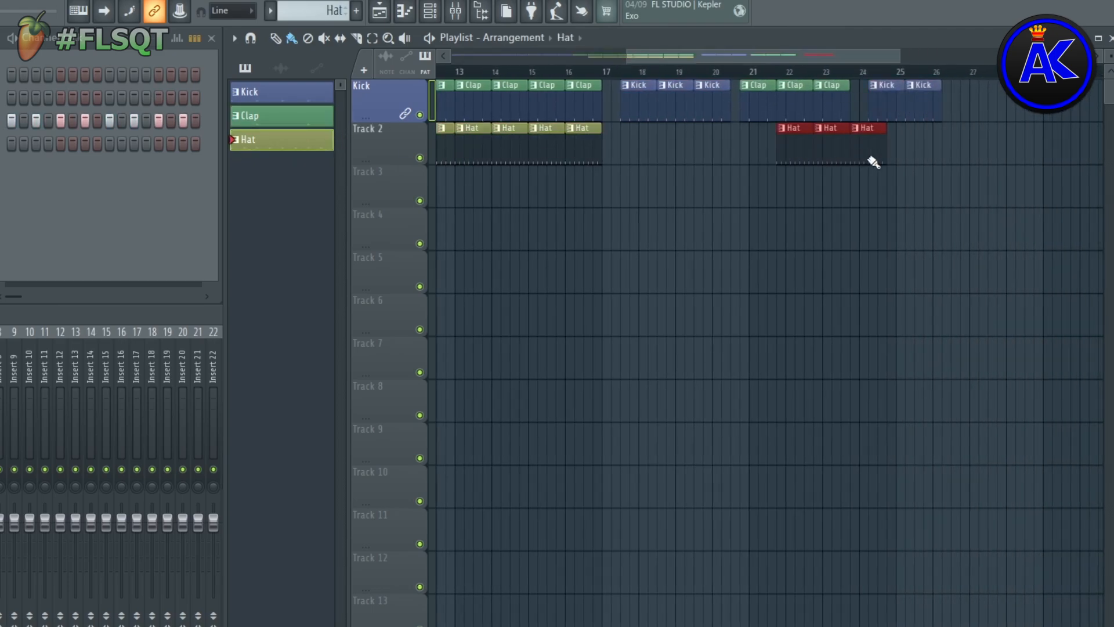
left_click(884, 127)
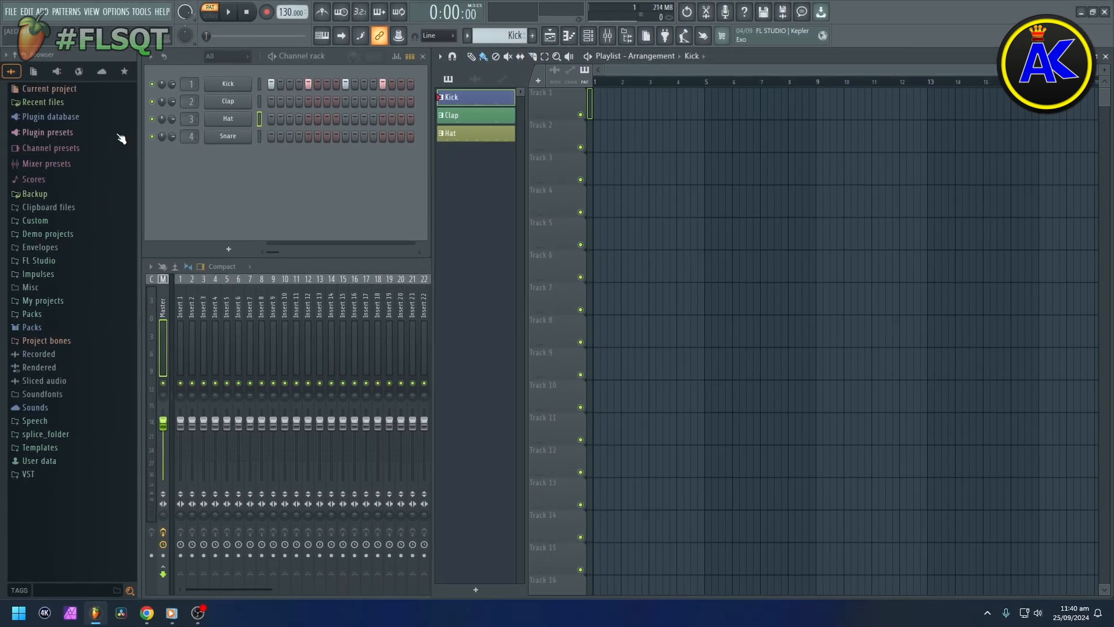
Open Plugin database > Generators in the Browser and search for Sytrus with 'sy'.
left_click(51, 132)
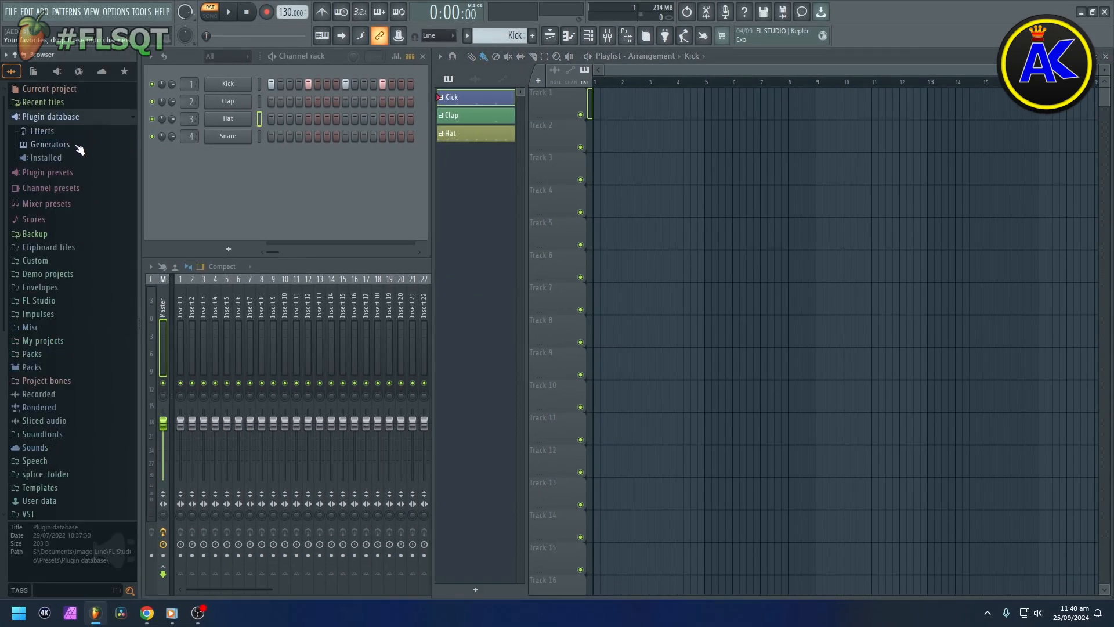
left_click(48, 144)
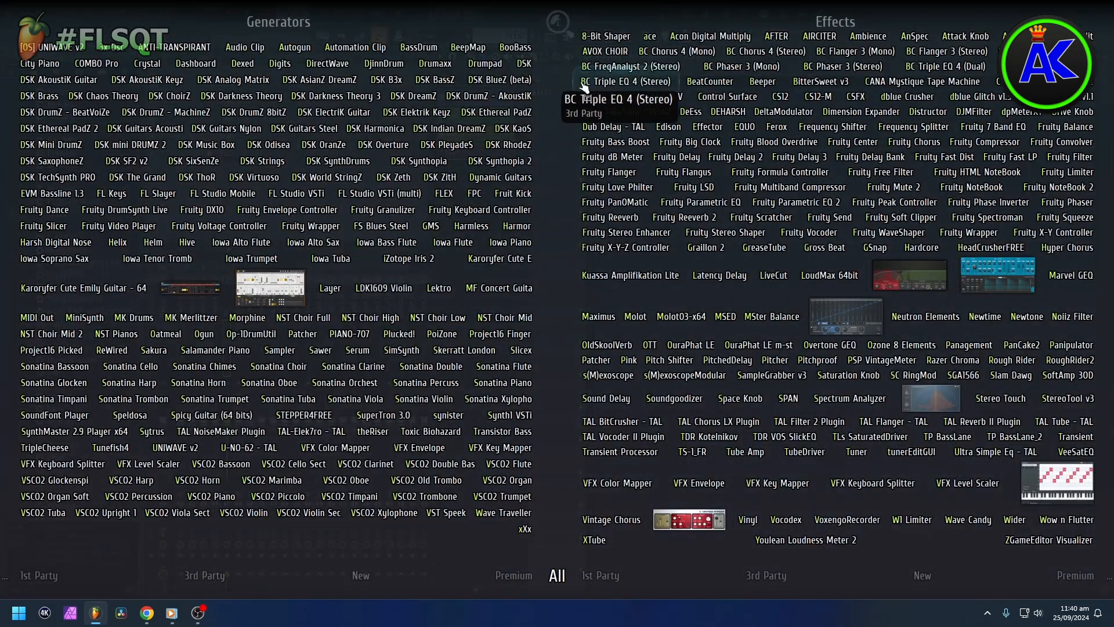
type("sy")
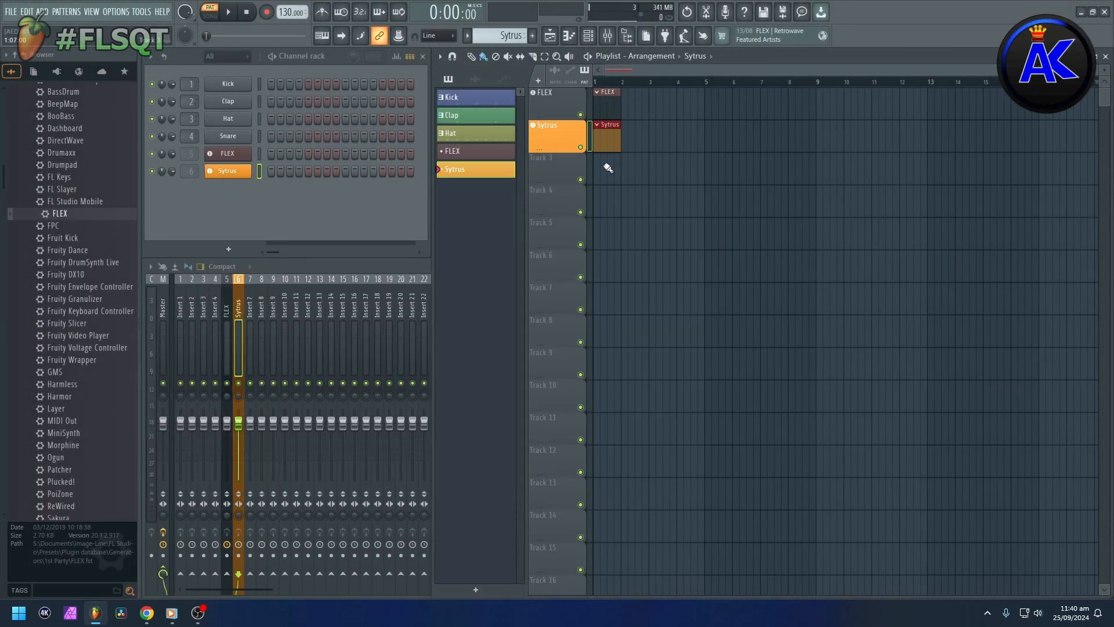
mouse_move(557, 140)
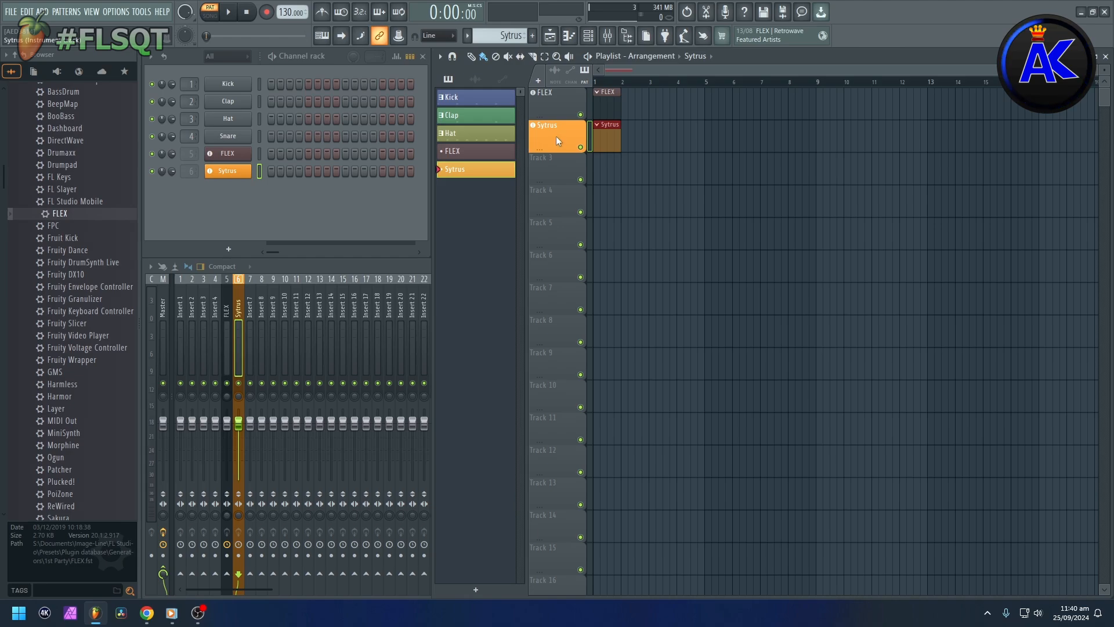